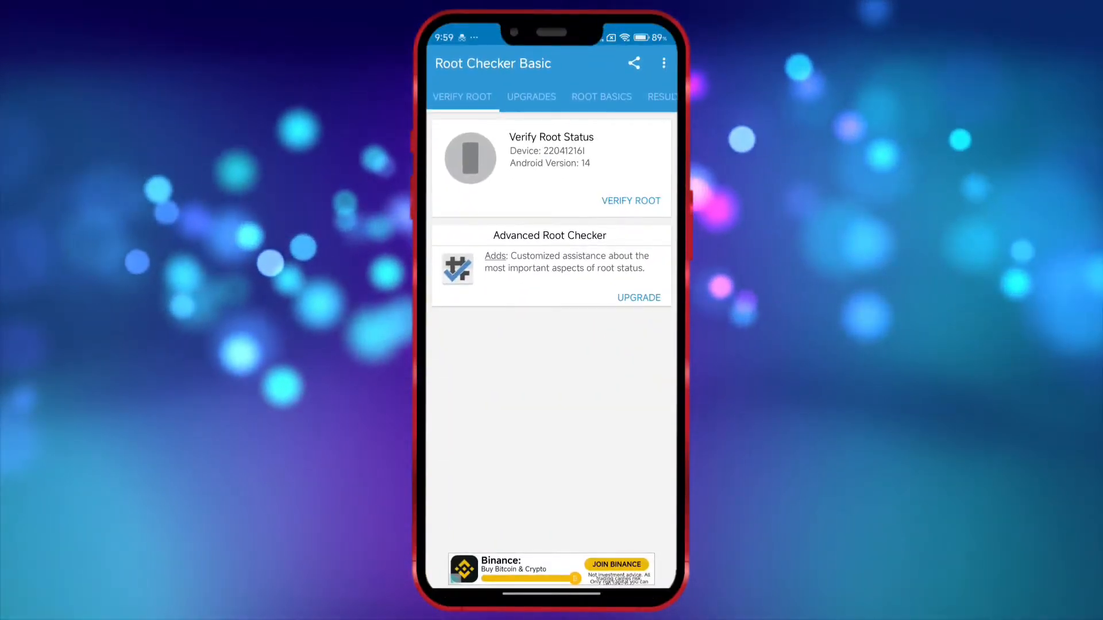
Leave Root Checker Basic and bring up the host phone's Settings app
left_click(629, 200)
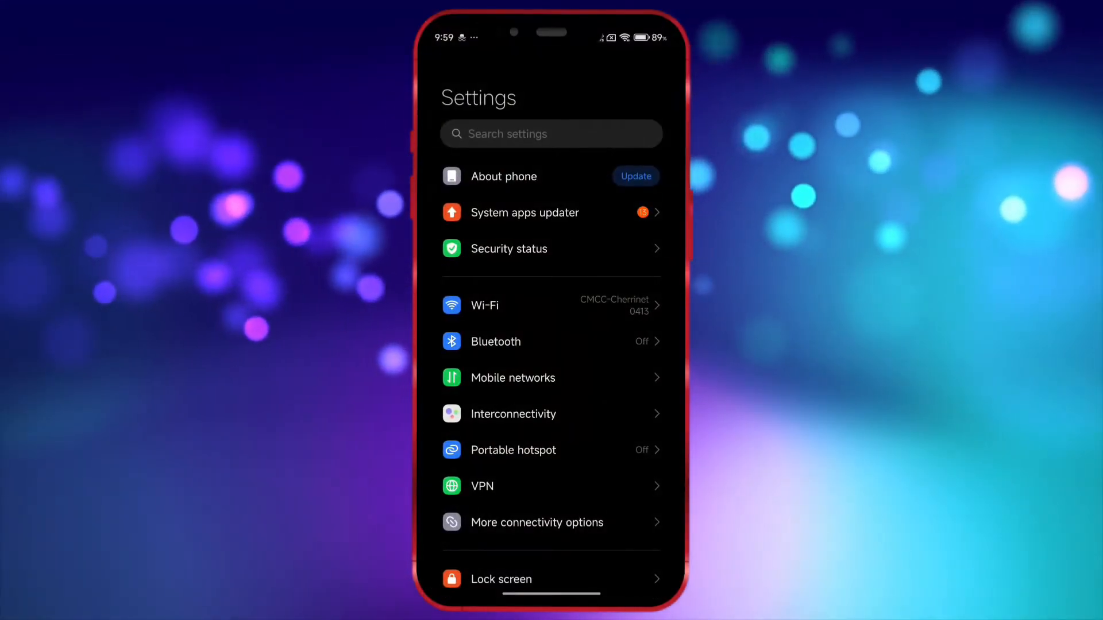
Go from Settings to the vphoneos.com download page in Chrome
left_click(503, 176)
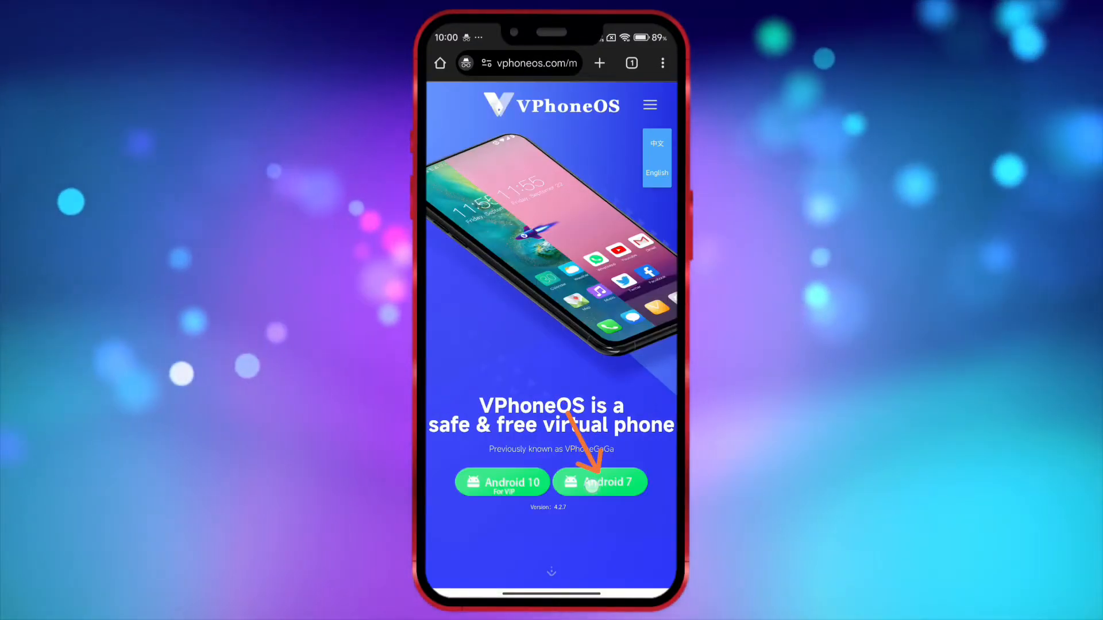
Download the Android 7 VPhoneOS 4.2.7 APK again and install it from Downloads
left_click(599, 481)
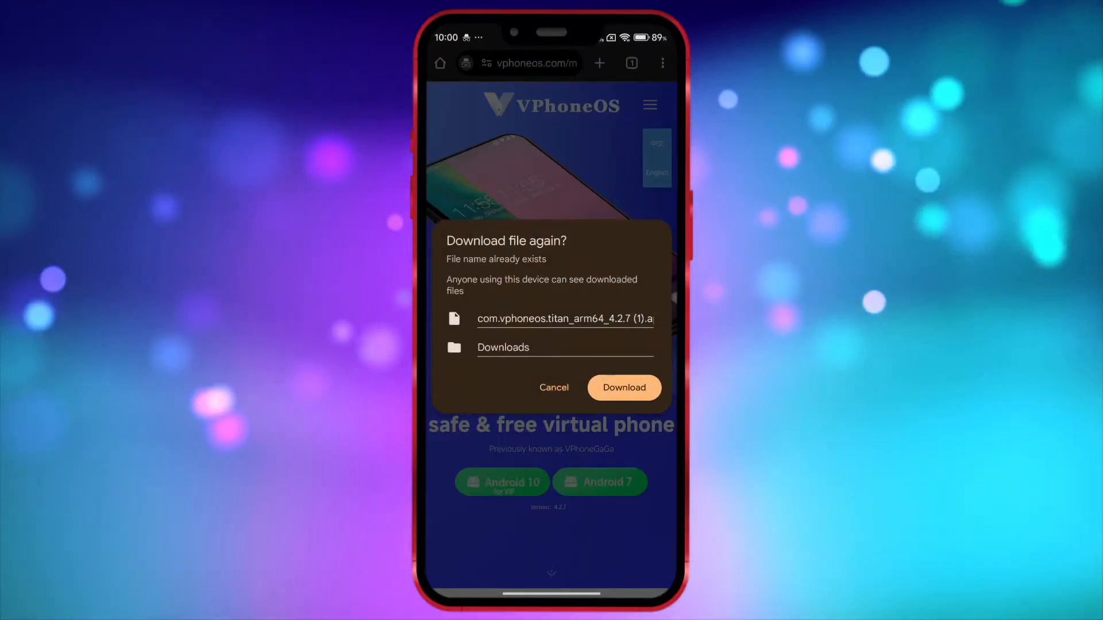
left_click(623, 388)
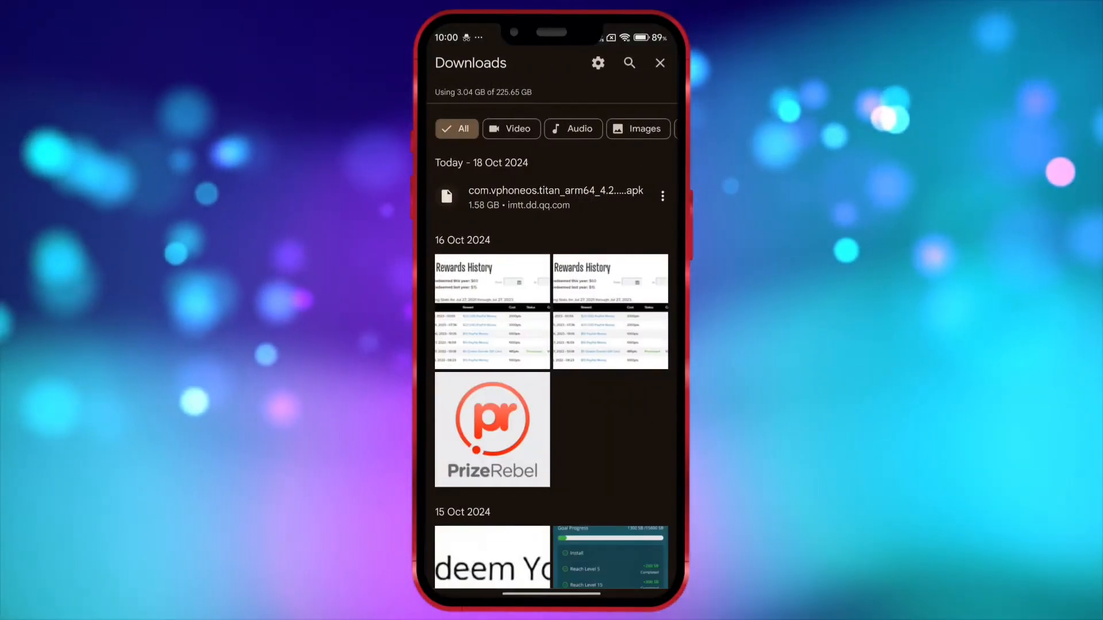
left_click(555, 196)
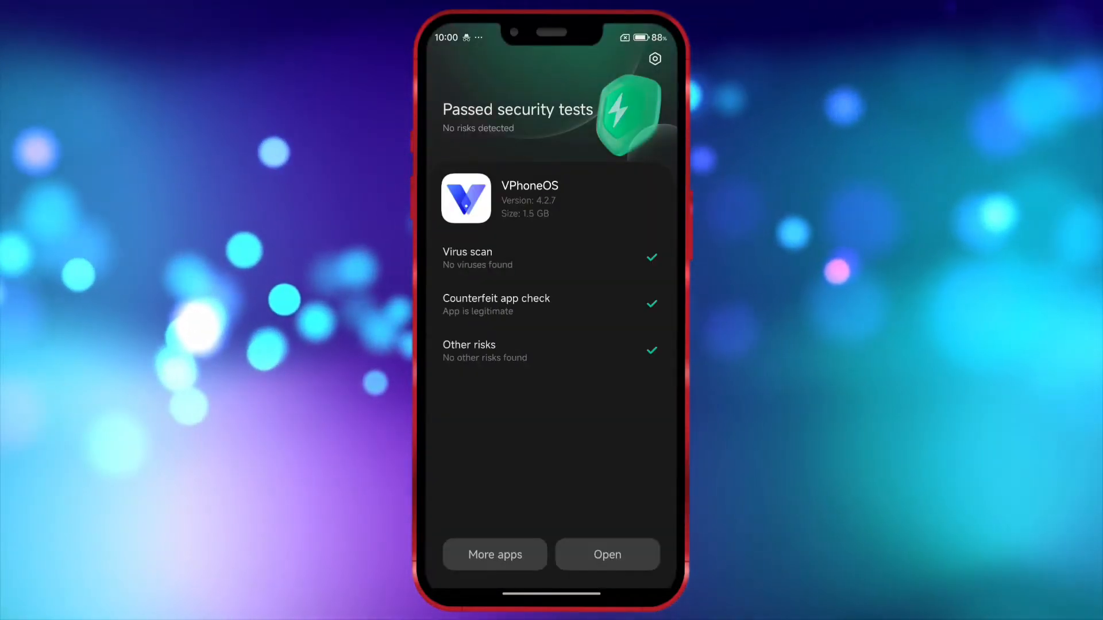
Launch the newly installed VPhoneOS, then reach the phone's About phone page
left_click(606, 555)
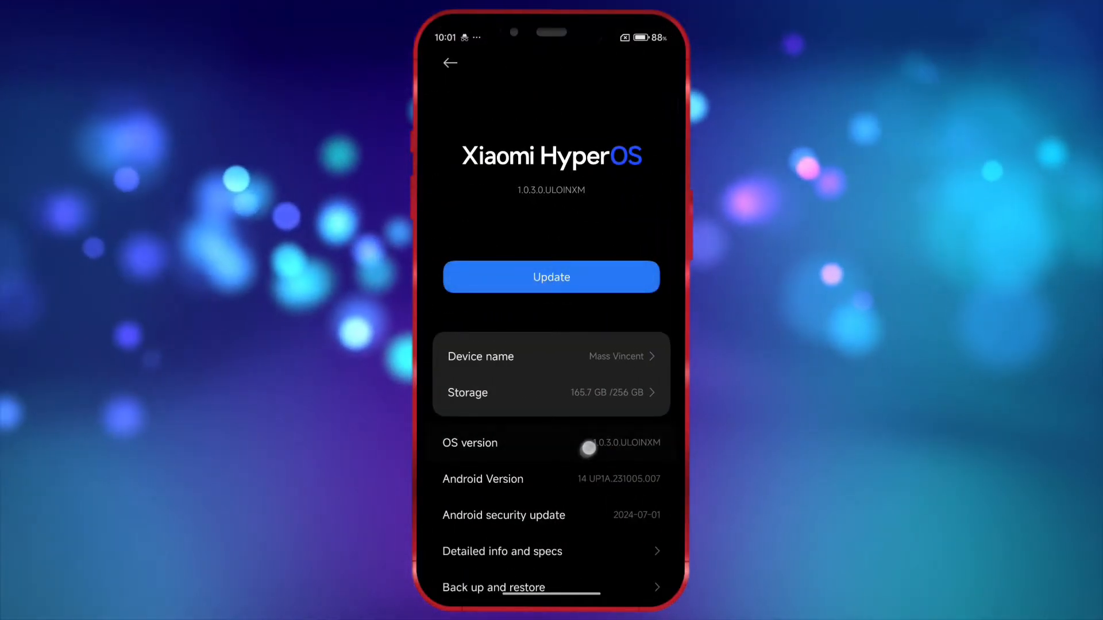
Reach Developer options via Additional settings to enable Disable child process restrictions
left_click(621, 442)
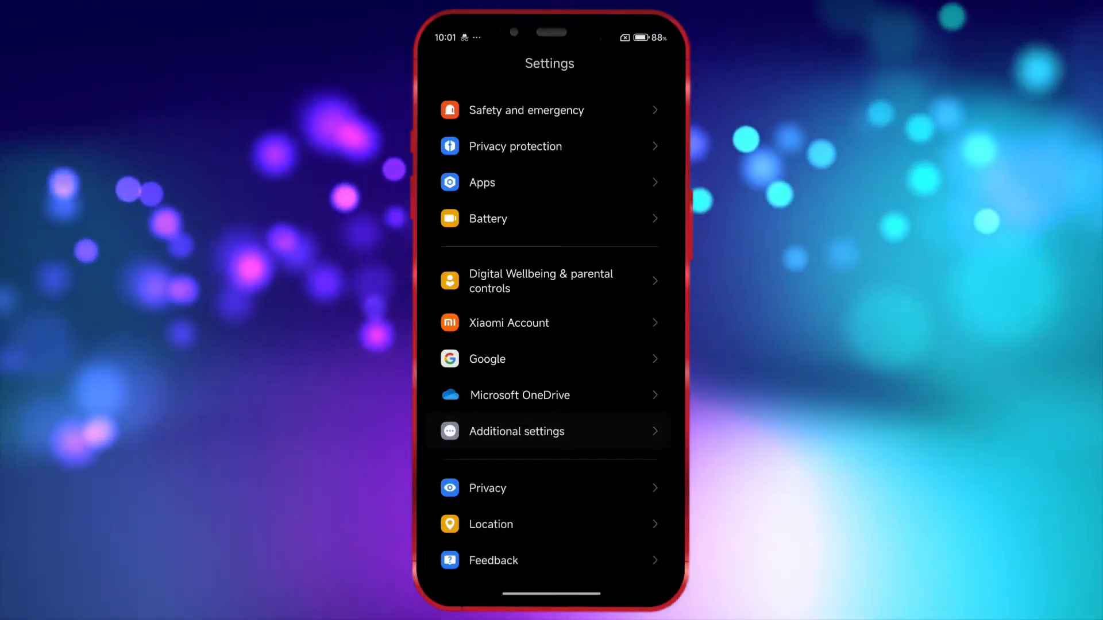
left_click(516, 431)
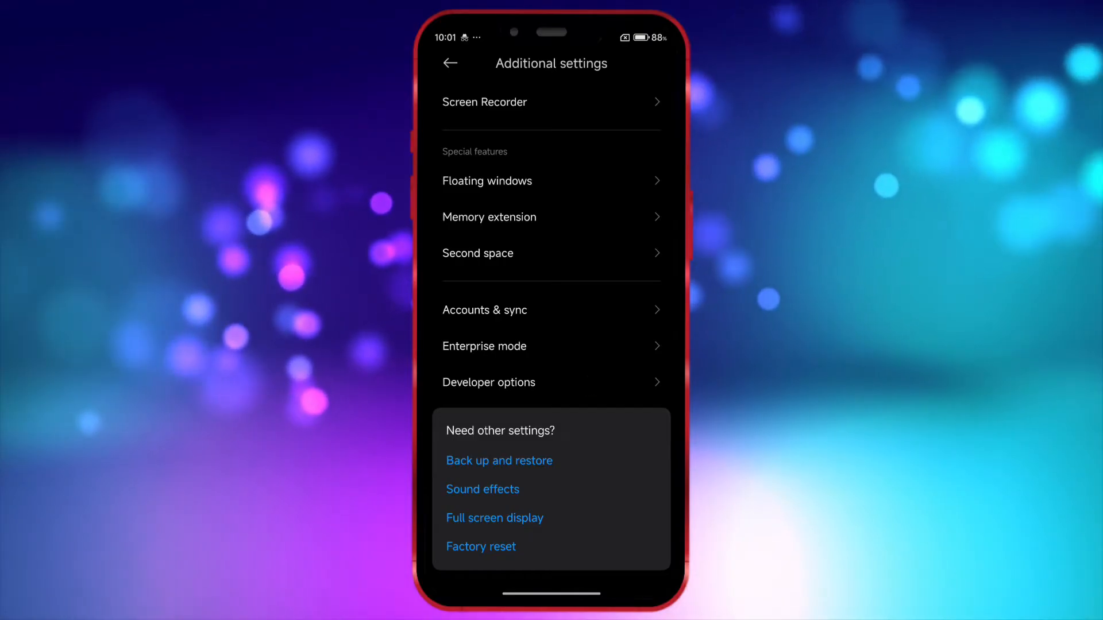
left_click(488, 382)
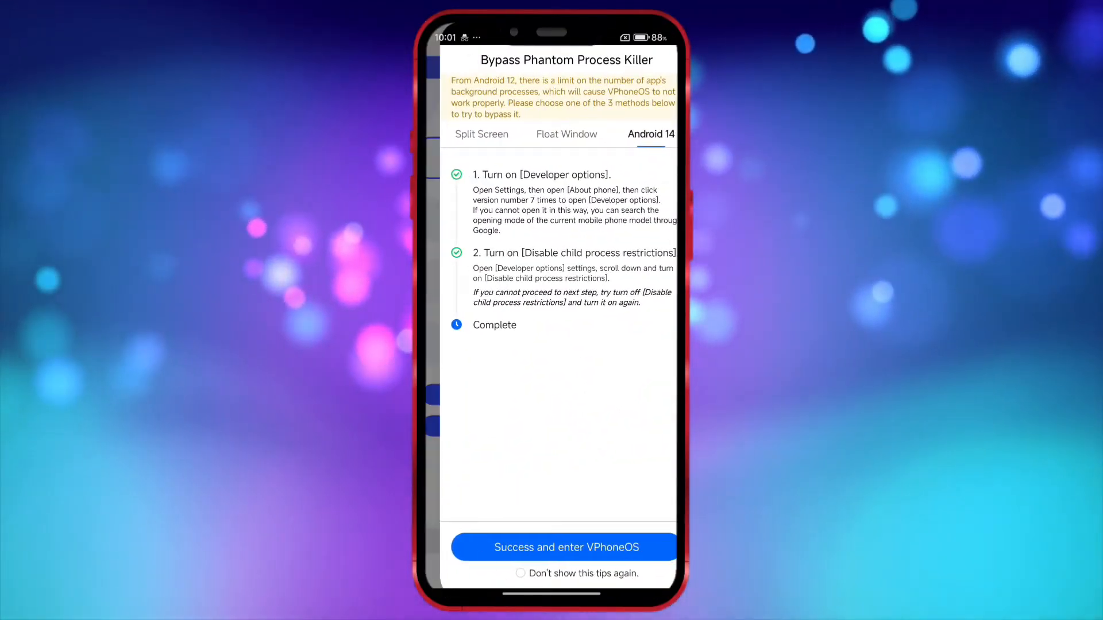
Enter VPhoneOS and create a new Android 7 instance, acknowledging its creation
left_click(550, 547)
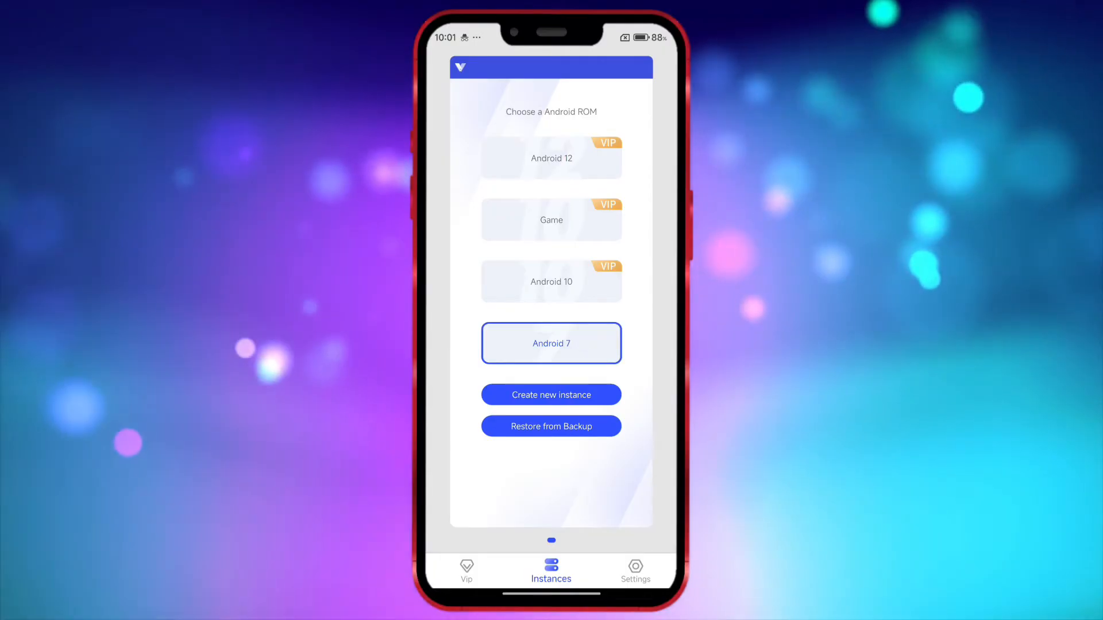
left_click(551, 394)
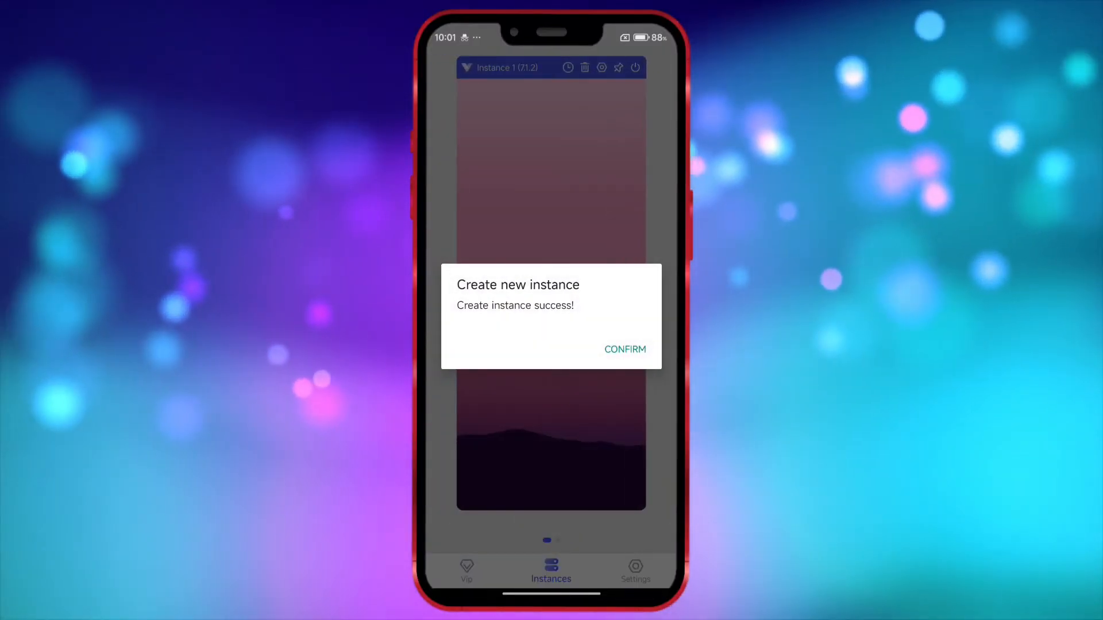
left_click(624, 349)
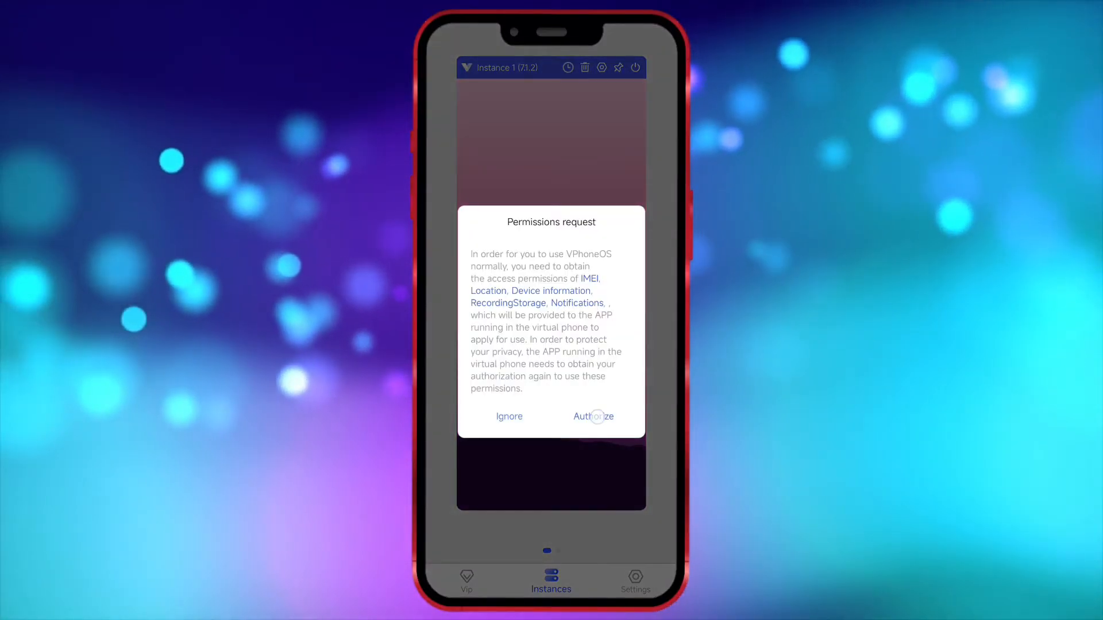
Authorize permissions and notifications, then boot the new instance to its home screen
left_click(593, 416)
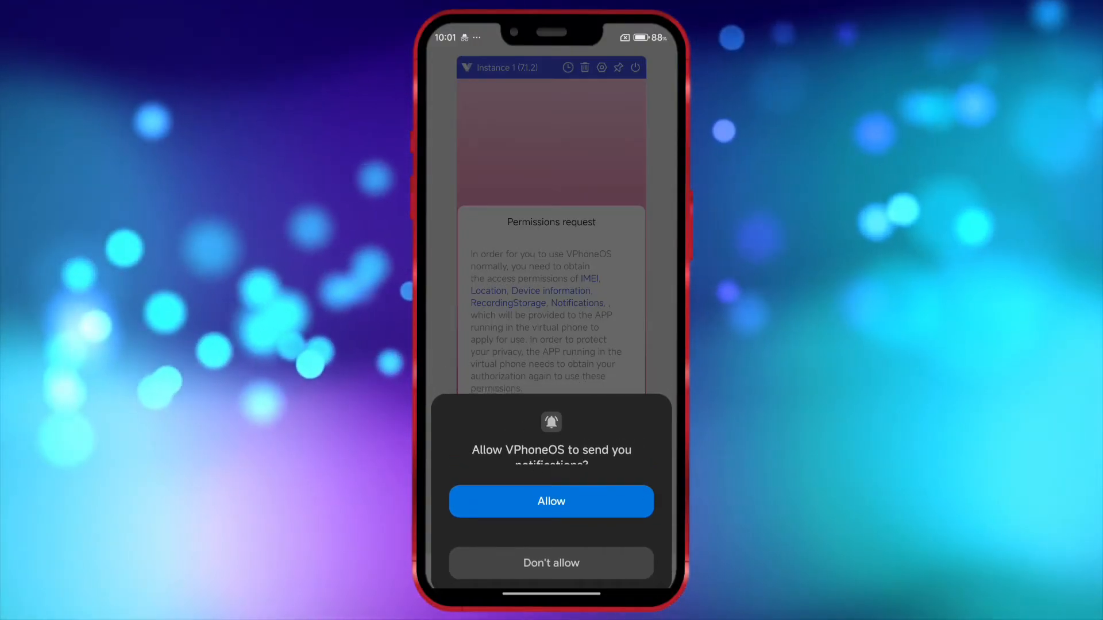
left_click(550, 501)
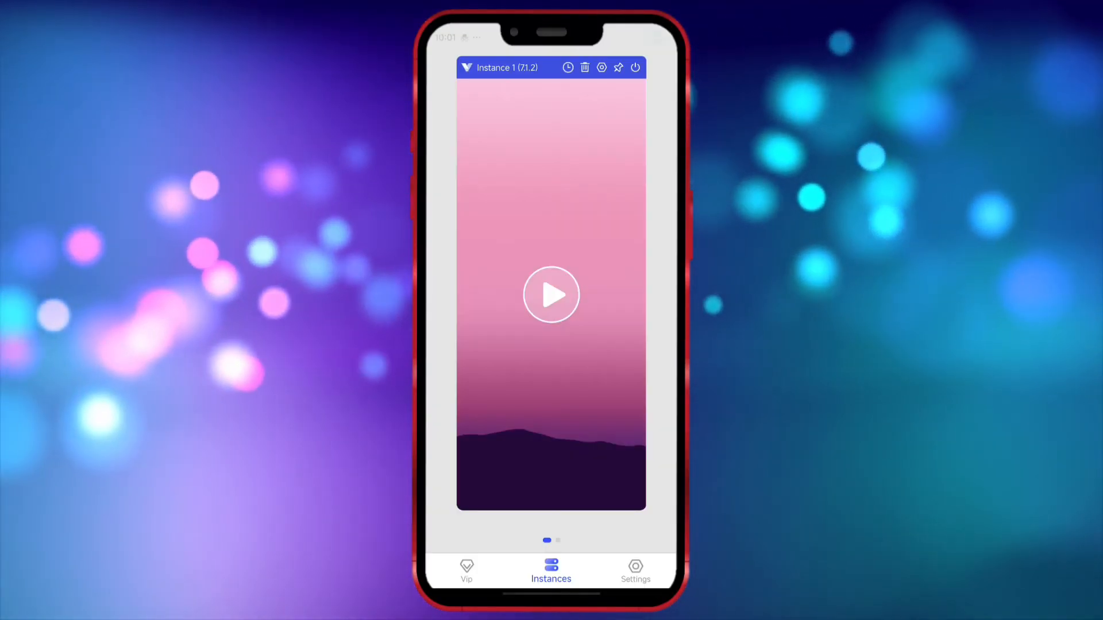
left_click(550, 294)
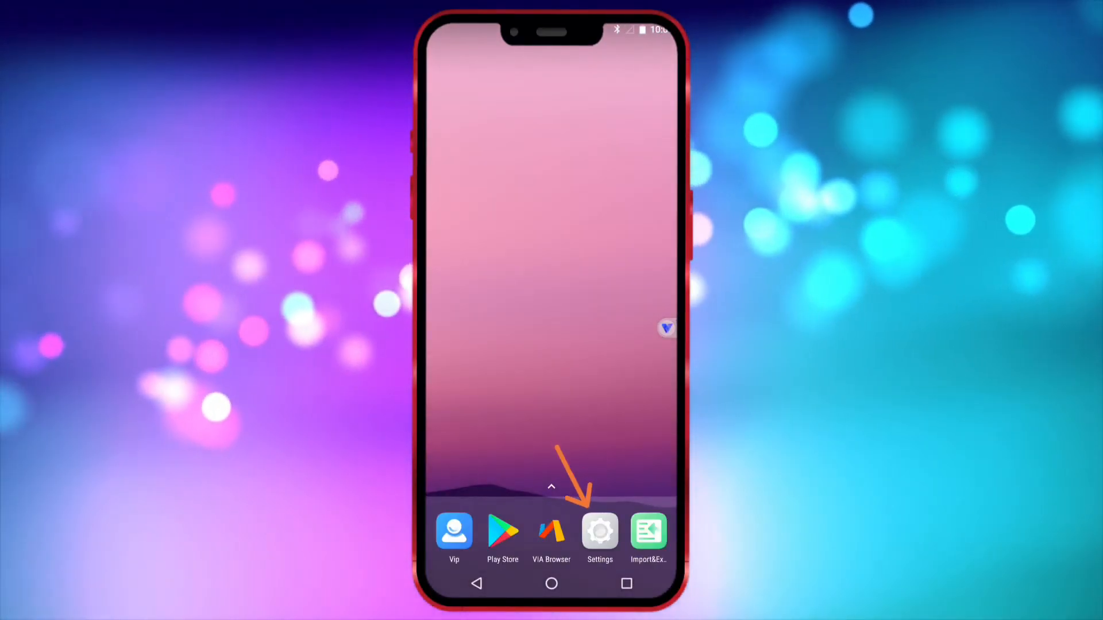
Turn on Enable root in Instance 1's root settings and return to the virtual home screen
left_click(599, 529)
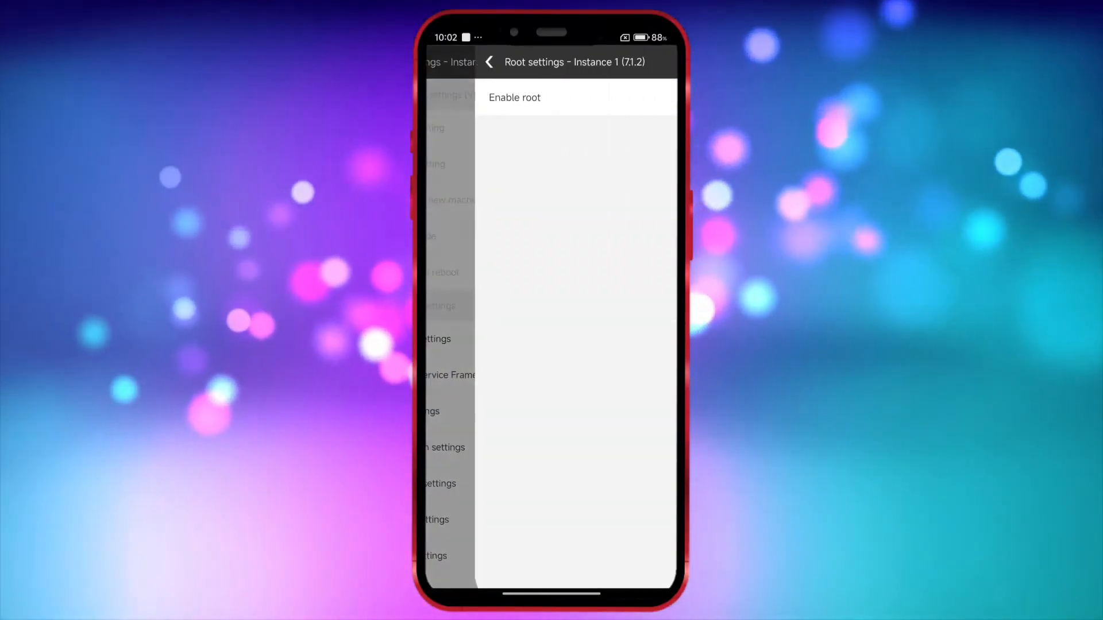
left_click(648, 97)
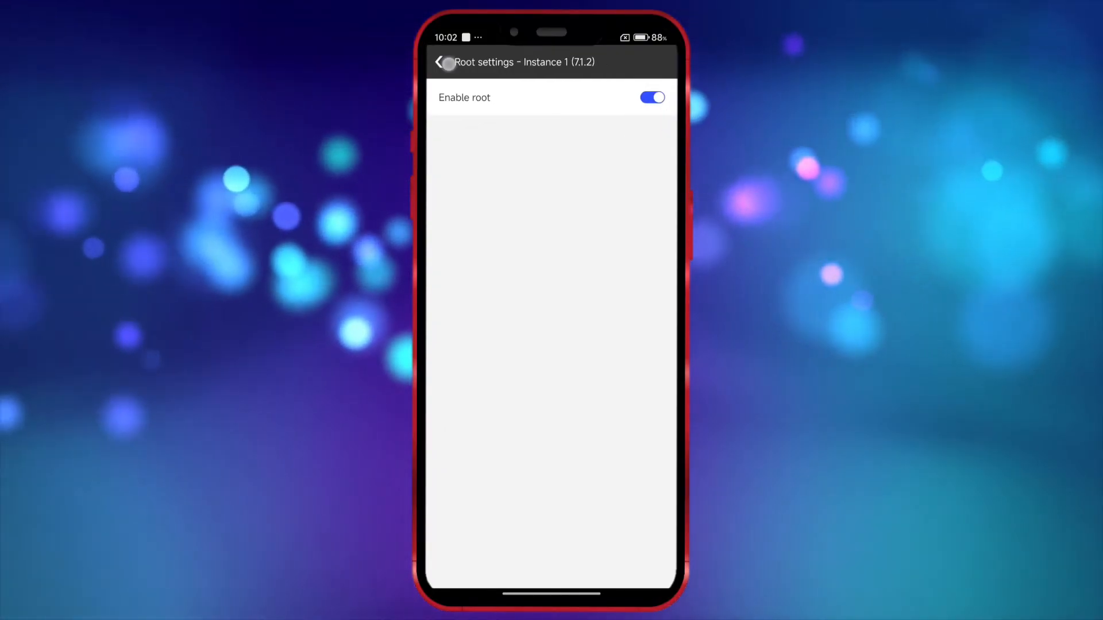
left_click(448, 62)
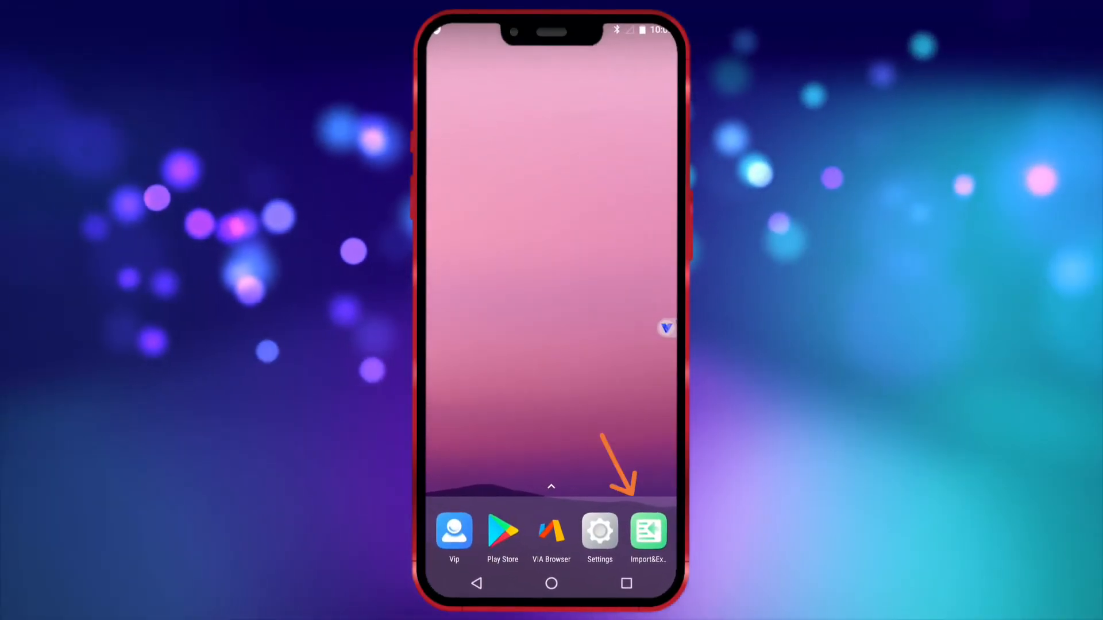
Launch Root Checker in the virtual phone, agree to the disclaimer and verify root access
left_click(648, 530)
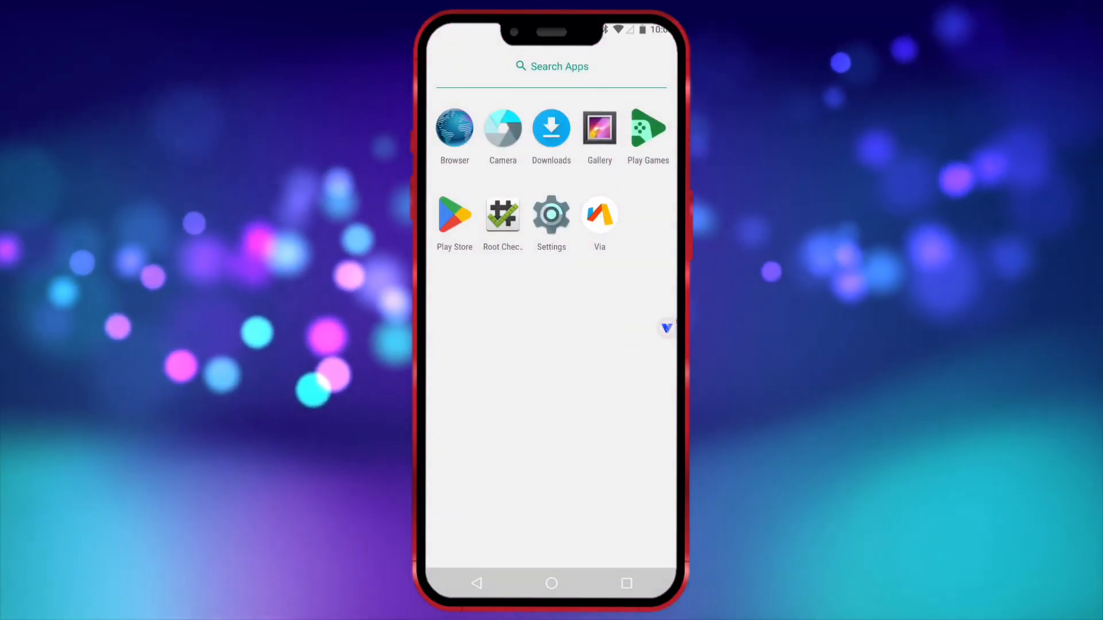
left_click(502, 215)
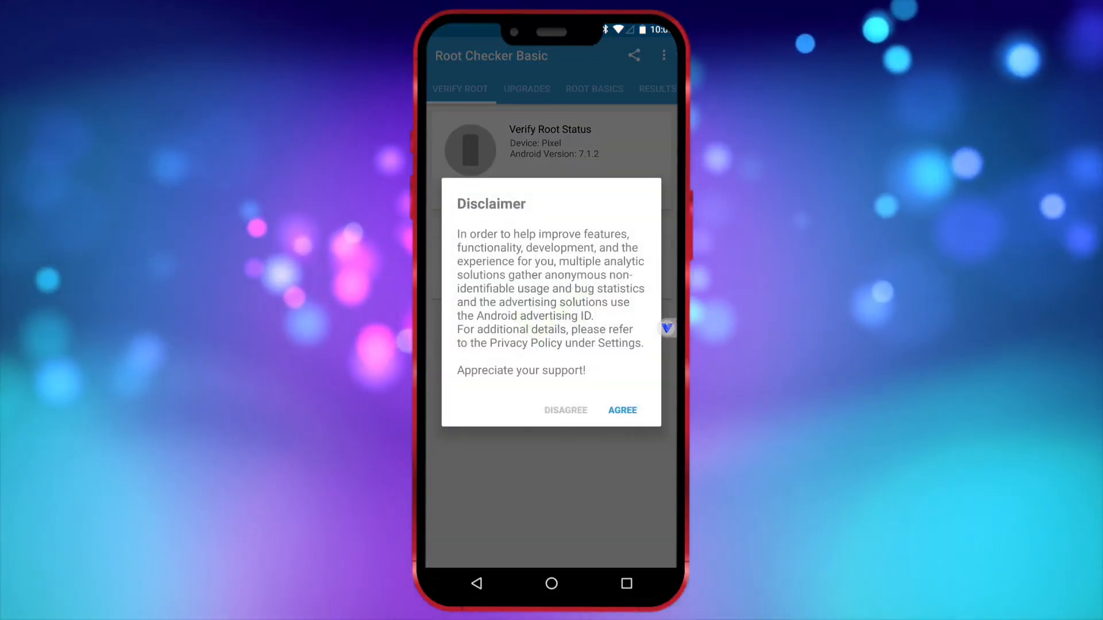
left_click(622, 410)
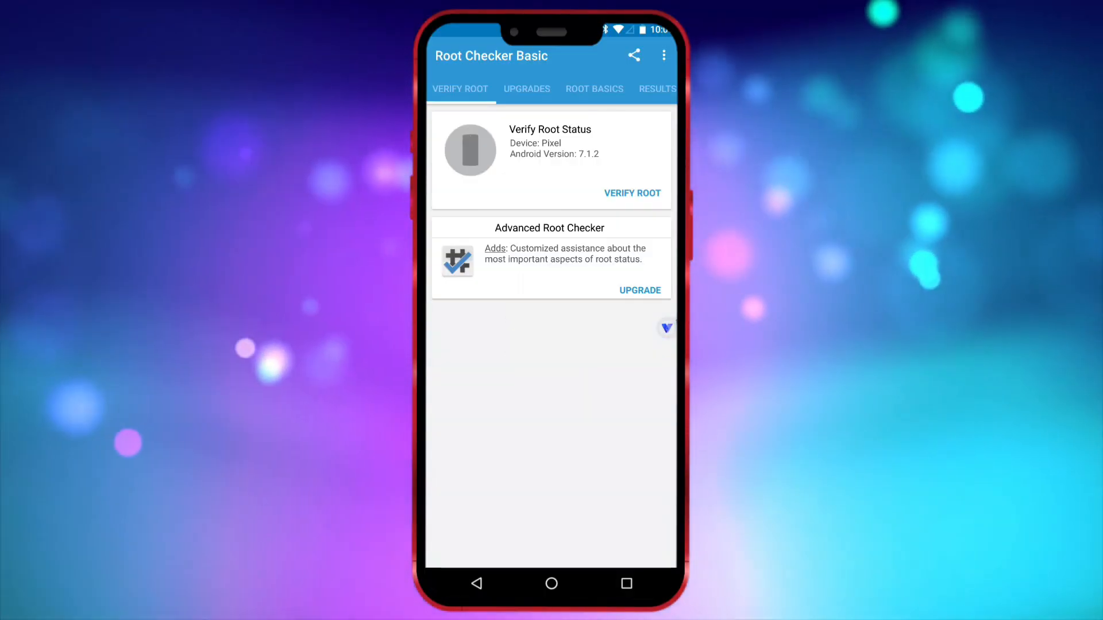
left_click(631, 193)
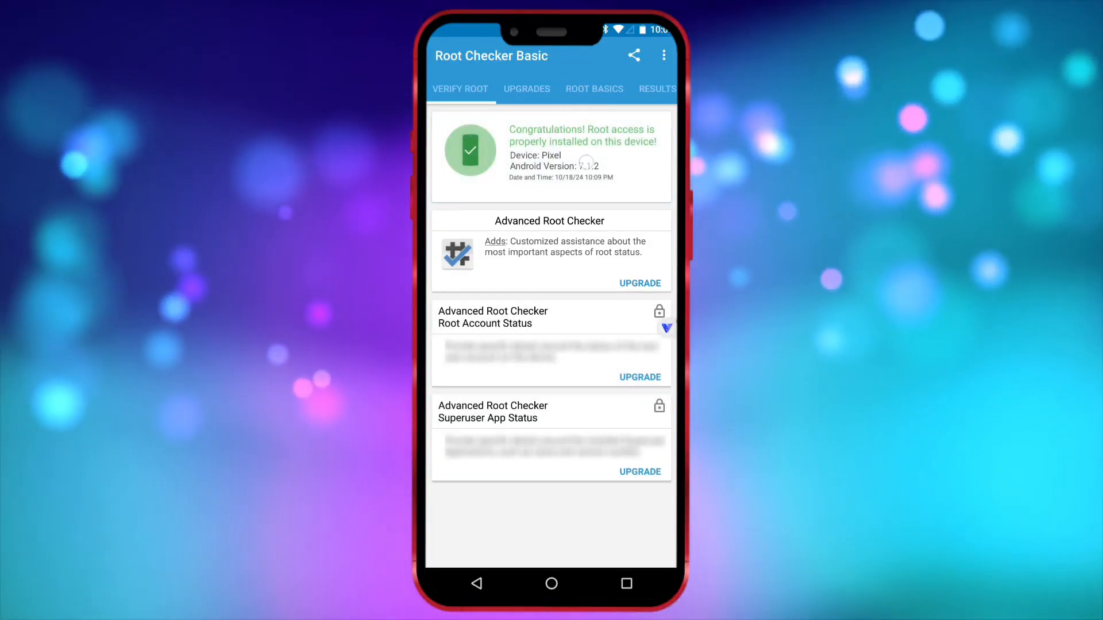